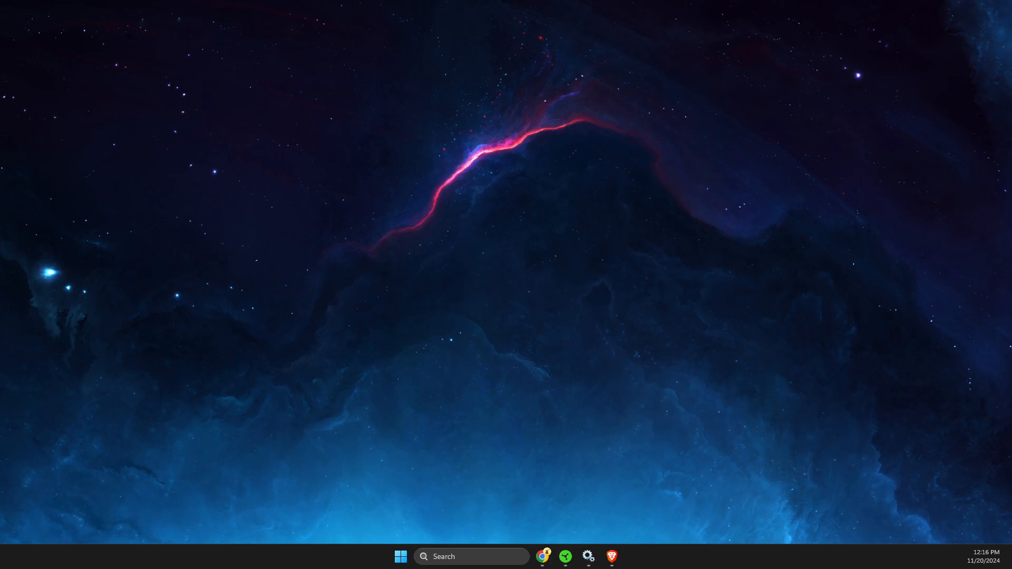
{"action": "mouse_move", "coordinate": [233, 292]}
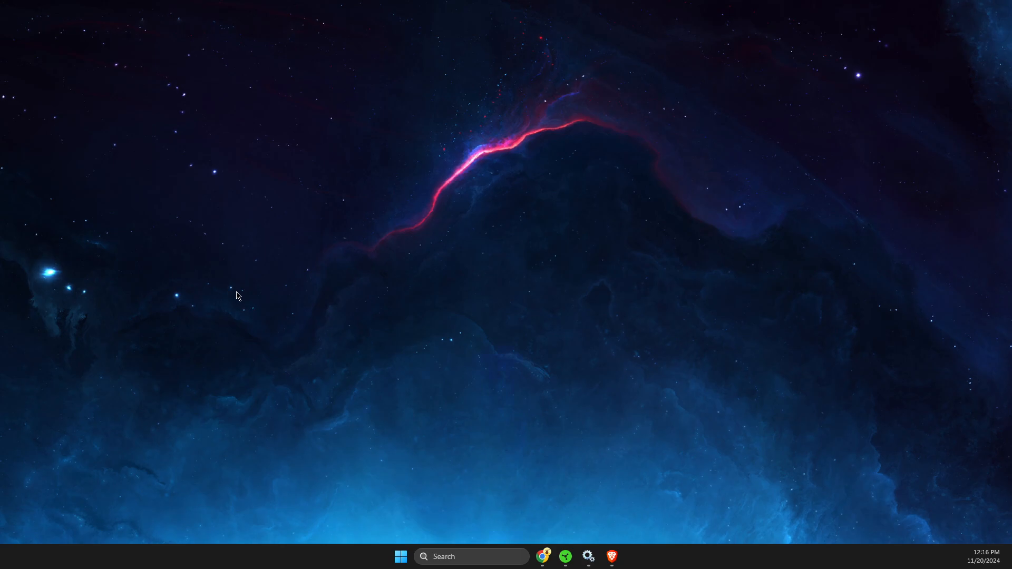
{"action": "mouse_move", "coordinate": [342, 304]}
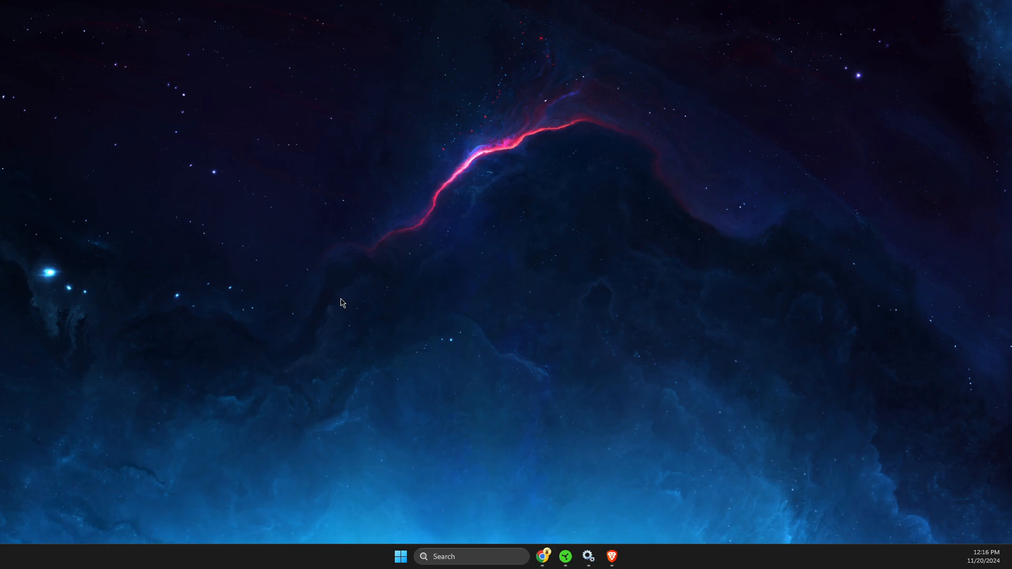
{"action": "mouse_move", "coordinate": [347, 296]}
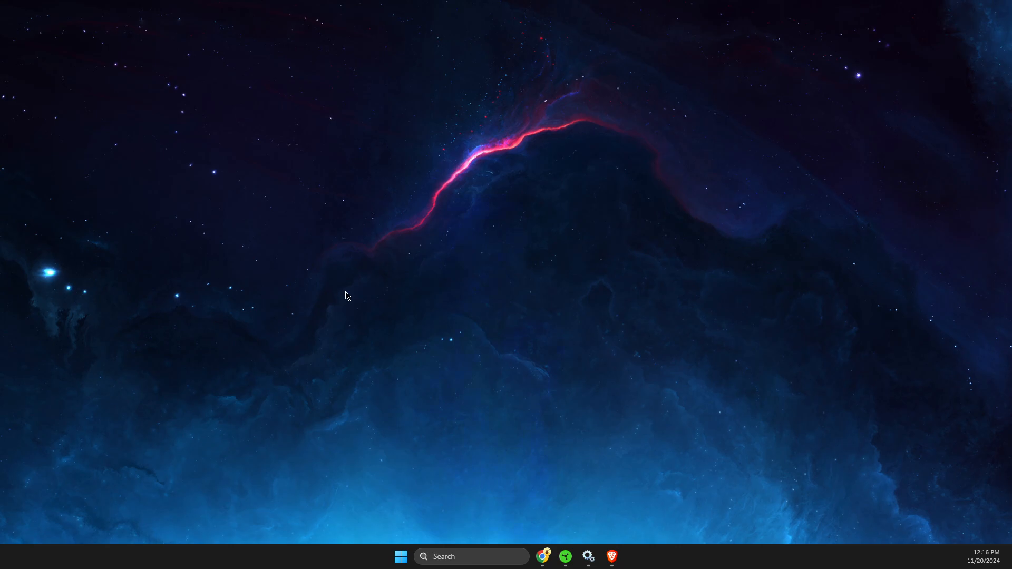
{"action": "mouse_move", "coordinate": [353, 281]}
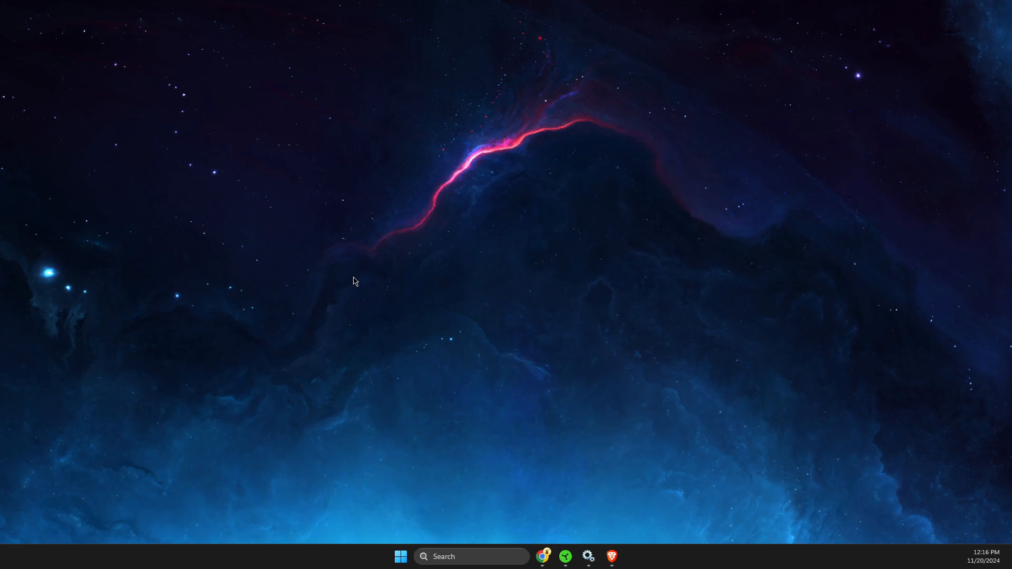
{"action": "mouse_move", "coordinate": [407, 266]}
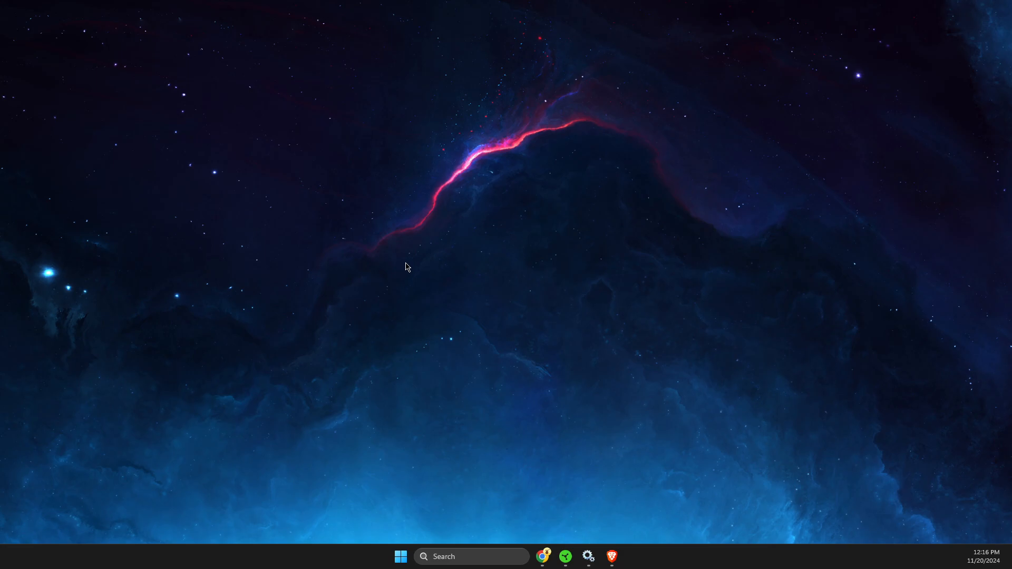
{"action": "mouse_move", "coordinate": [432, 285]}
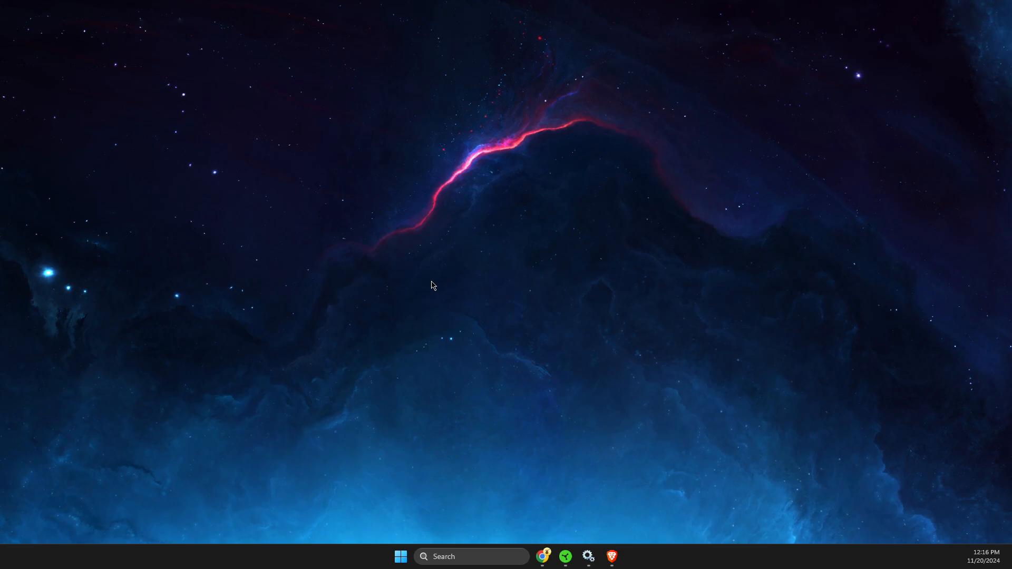
Open the Razer Synapse dashboard from the taskbar to see the connected Razer Viper Mini.
{"action": "left_click", "coordinate": [565, 557]}
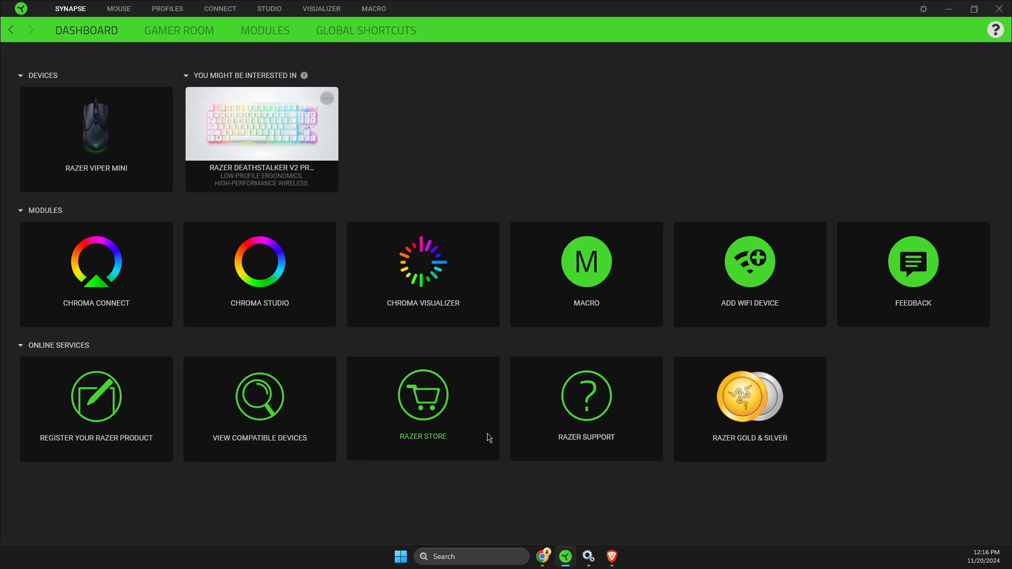
{"action": "mouse_move", "coordinate": [263, 124]}
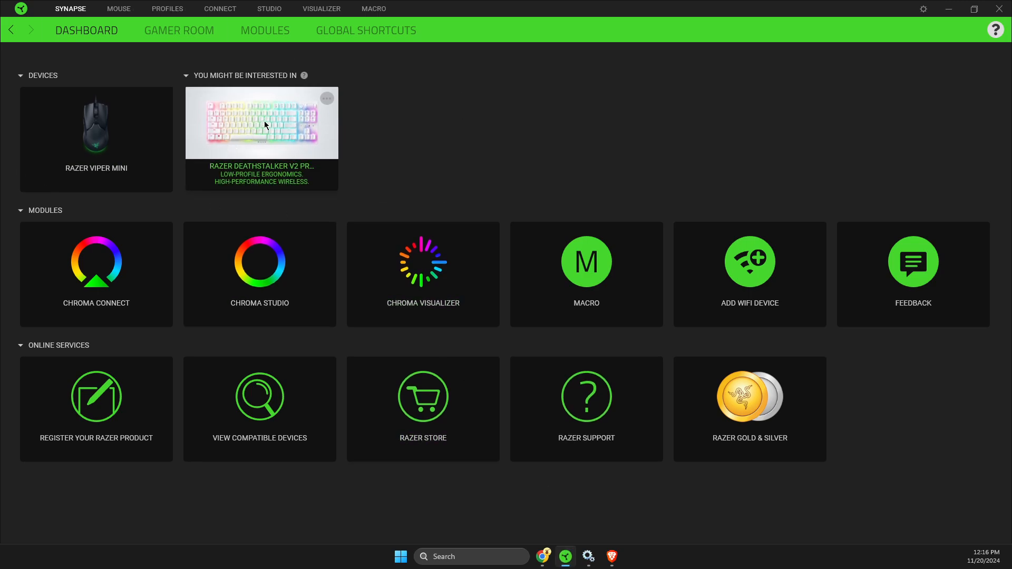
{"action": "mouse_move", "coordinate": [311, 121]}
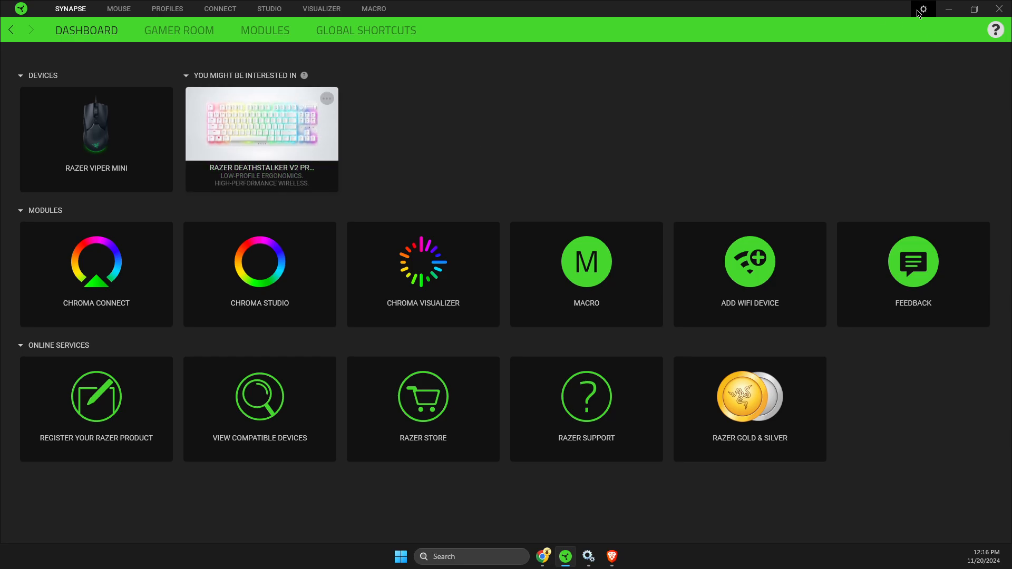
{"action": "left_click", "coordinate": [922, 9]}
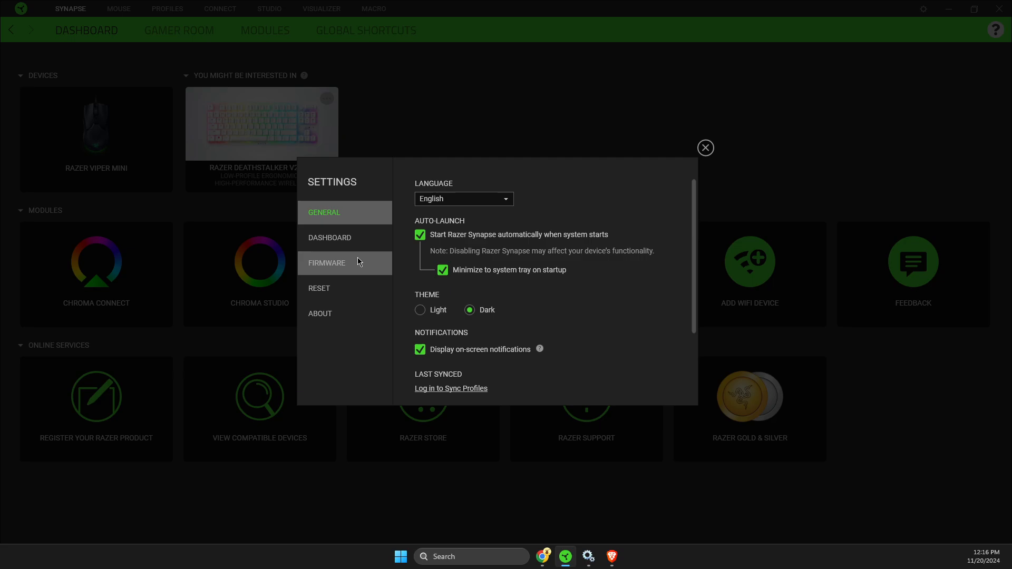
{"action": "left_click", "coordinate": [321, 314]}
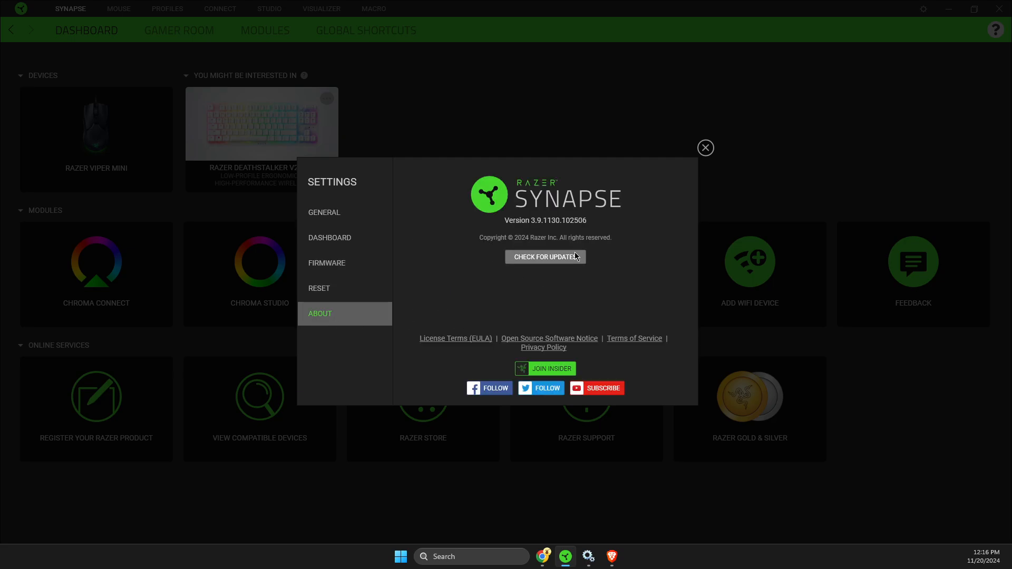
{"action": "left_click", "coordinate": [319, 288]}
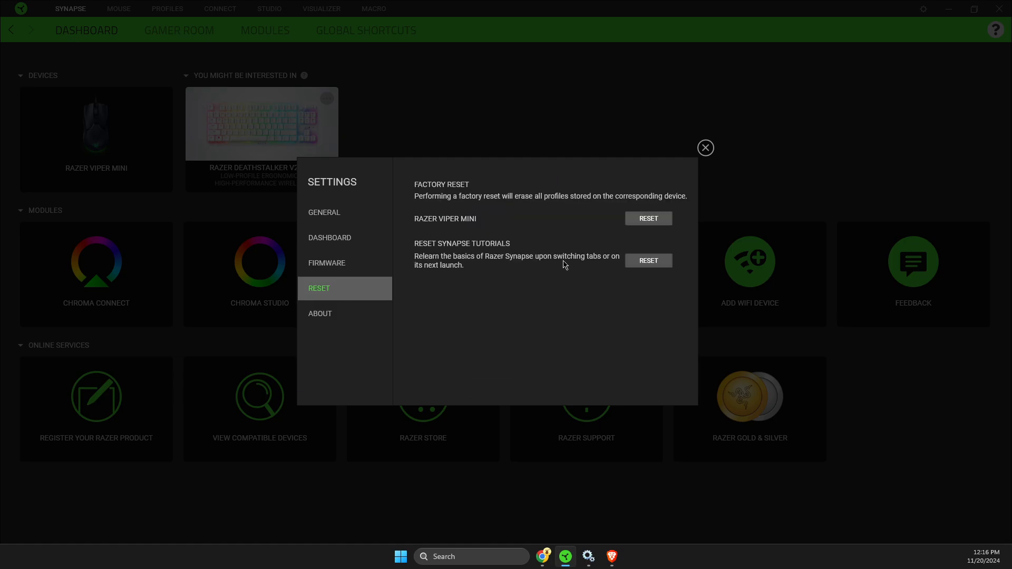
{"action": "mouse_move", "coordinate": [648, 219]}
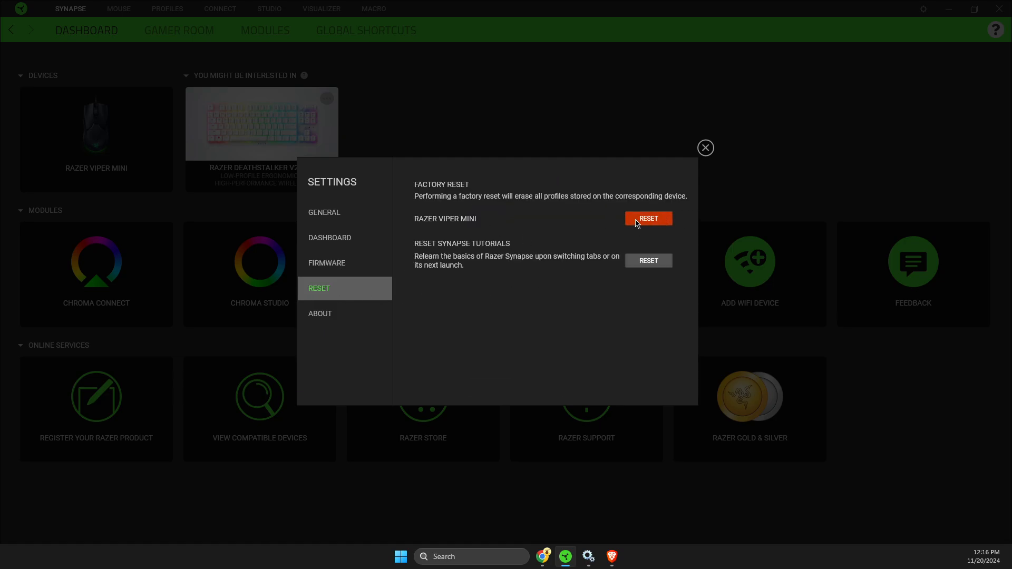
{"action": "left_click", "coordinate": [705, 147]}
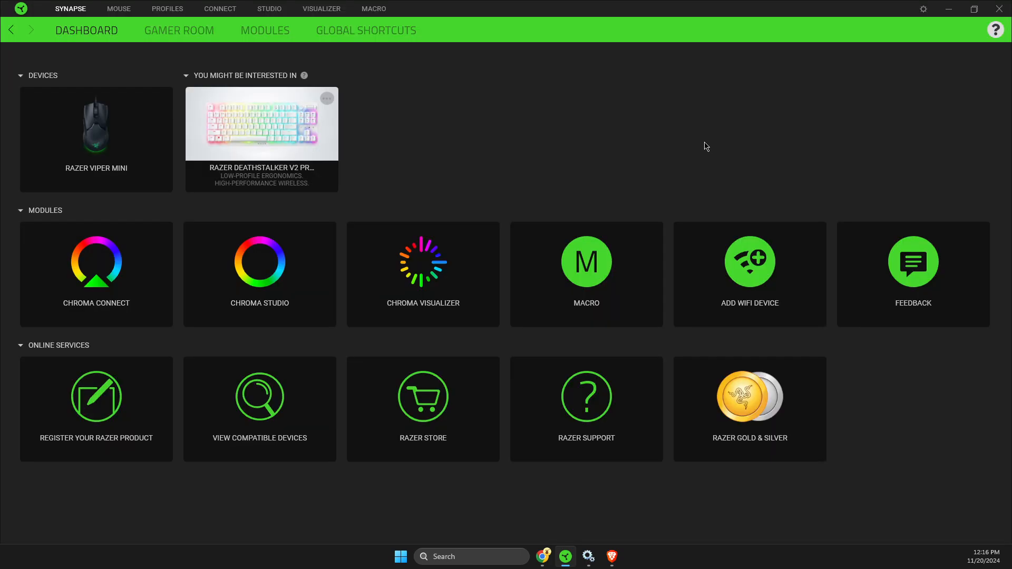
{"action": "mouse_move", "coordinate": [119, 157]}
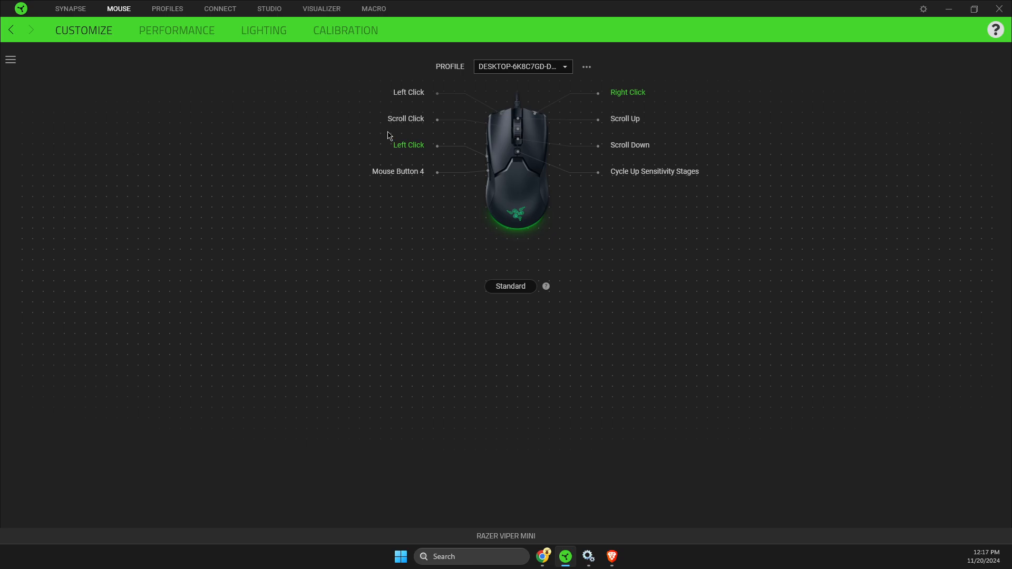
Show the Viper Mini's Performance settings and keep the polling rate at 500 Hz.
{"action": "left_click", "coordinate": [176, 30]}
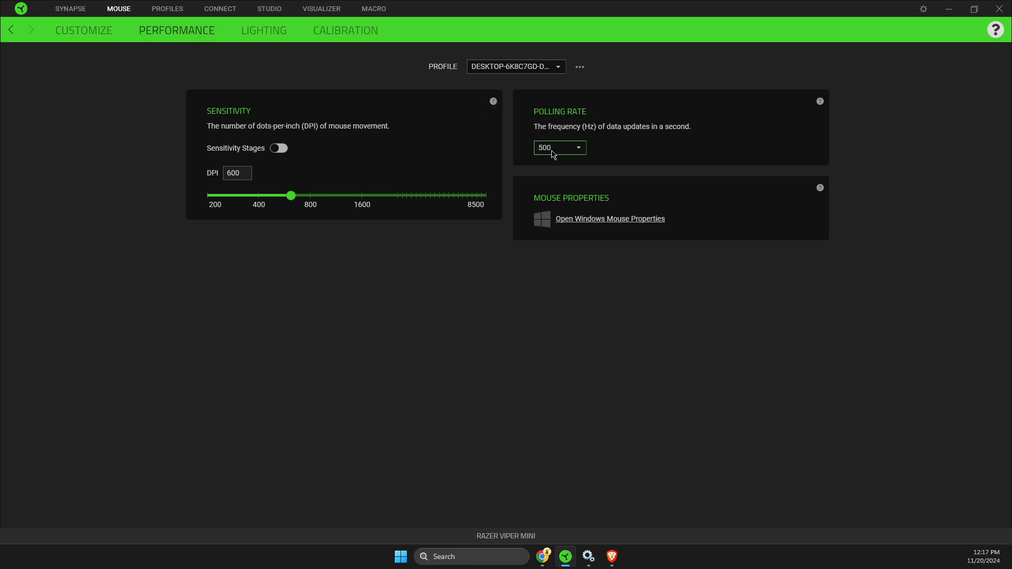
{"action": "left_click", "coordinate": [559, 147]}
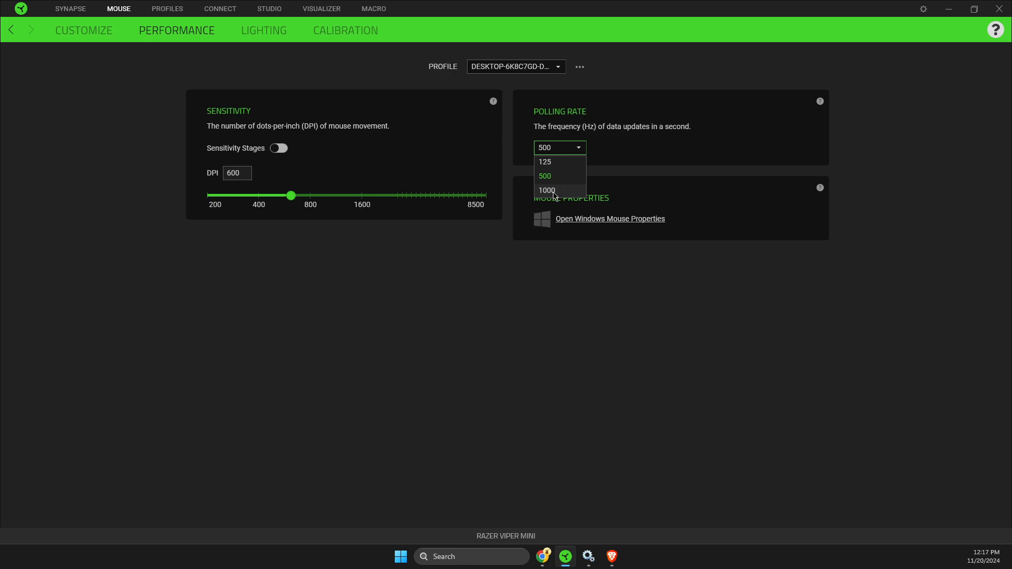
{"action": "left_click", "coordinate": [545, 176]}
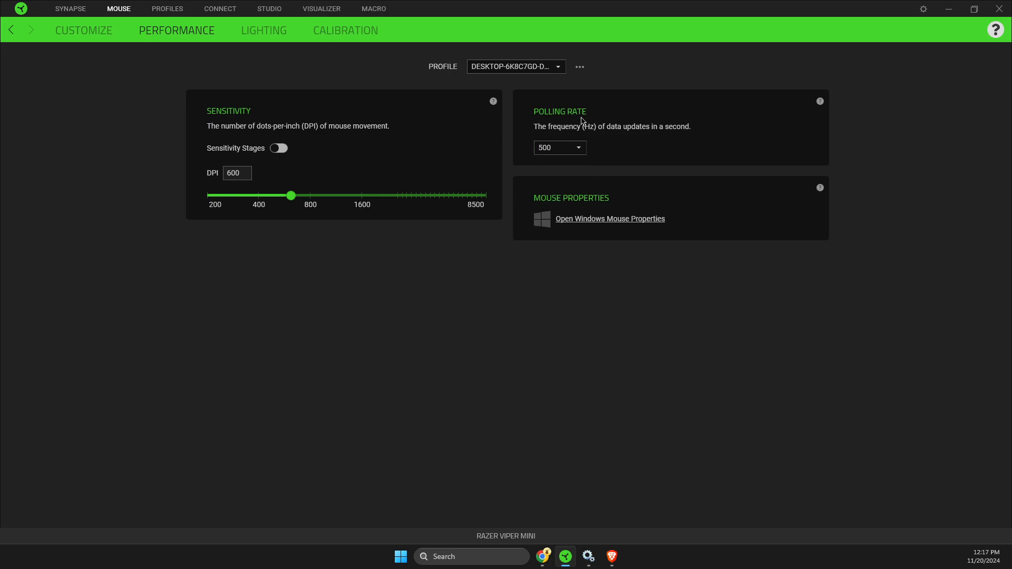
{"action": "mouse_move", "coordinate": [558, 184]}
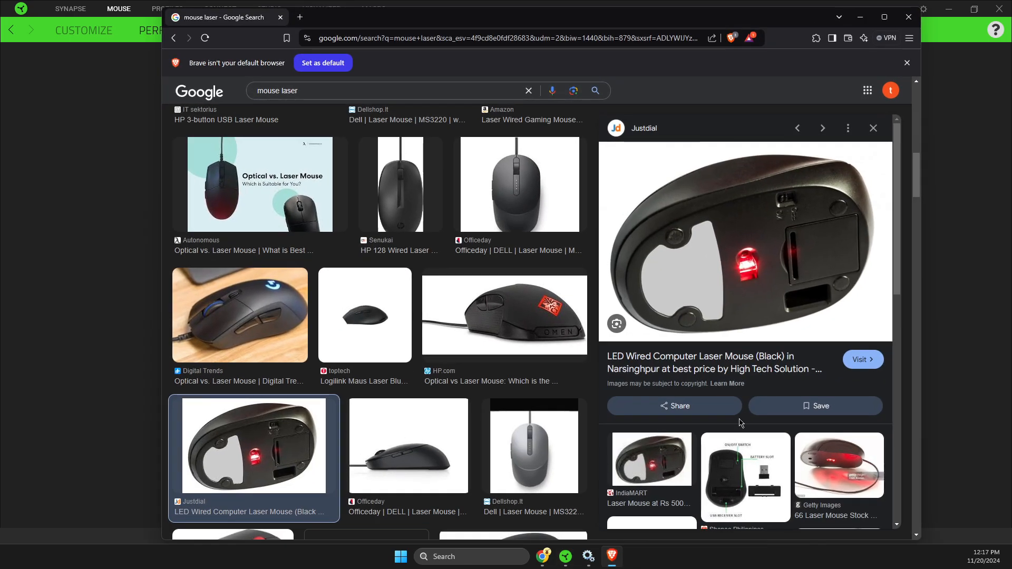
{"action": "mouse_move", "coordinate": [717, 270]}
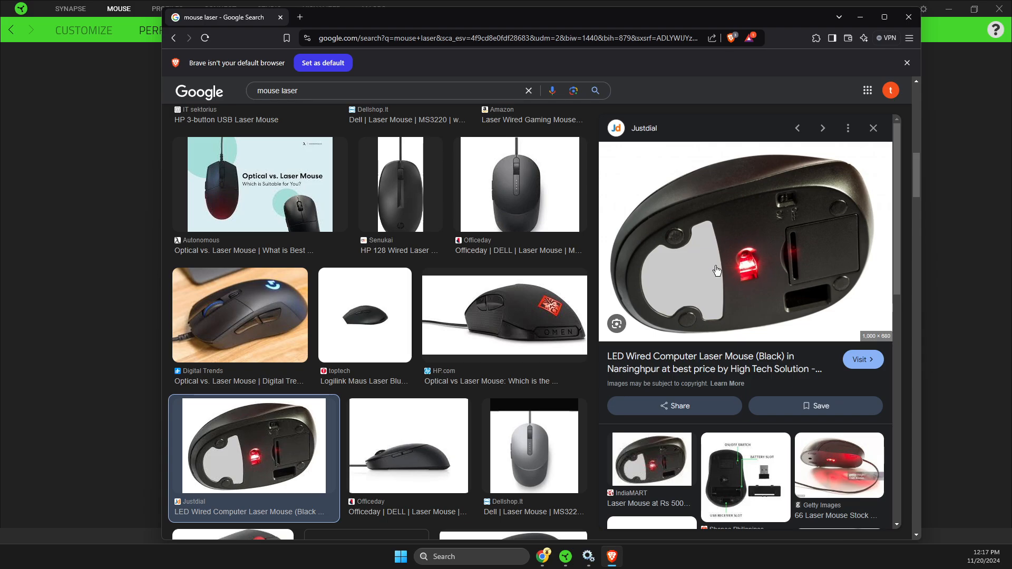
{"action": "mouse_move", "coordinate": [764, 264]}
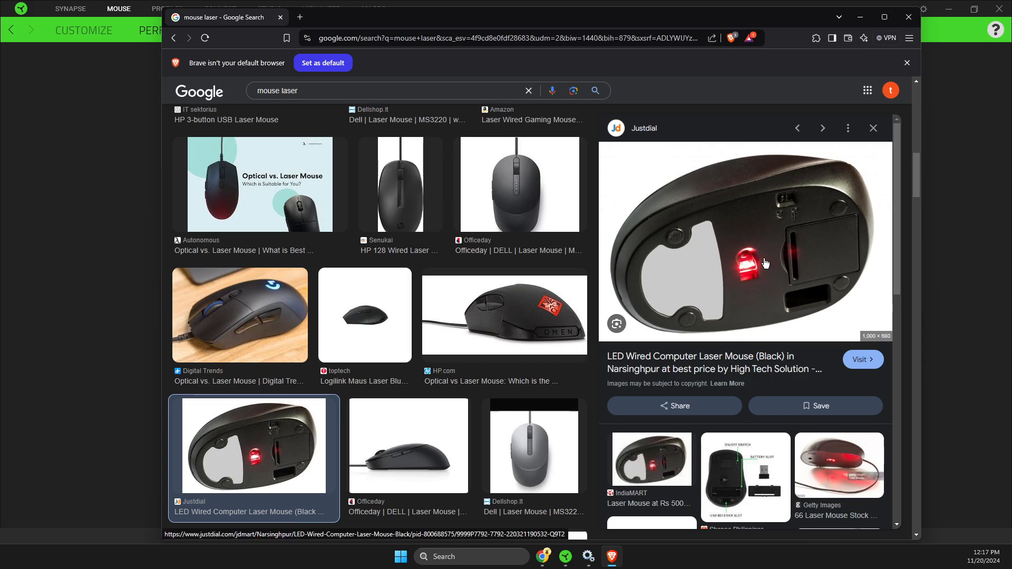
{"action": "mouse_move", "coordinate": [741, 288]}
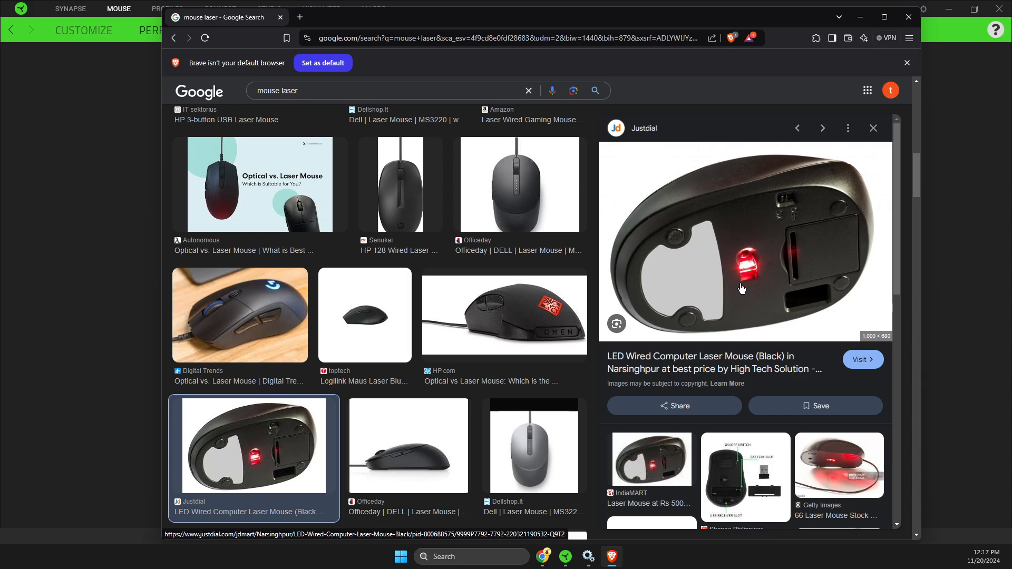
{"action": "mouse_move", "coordinate": [731, 278]}
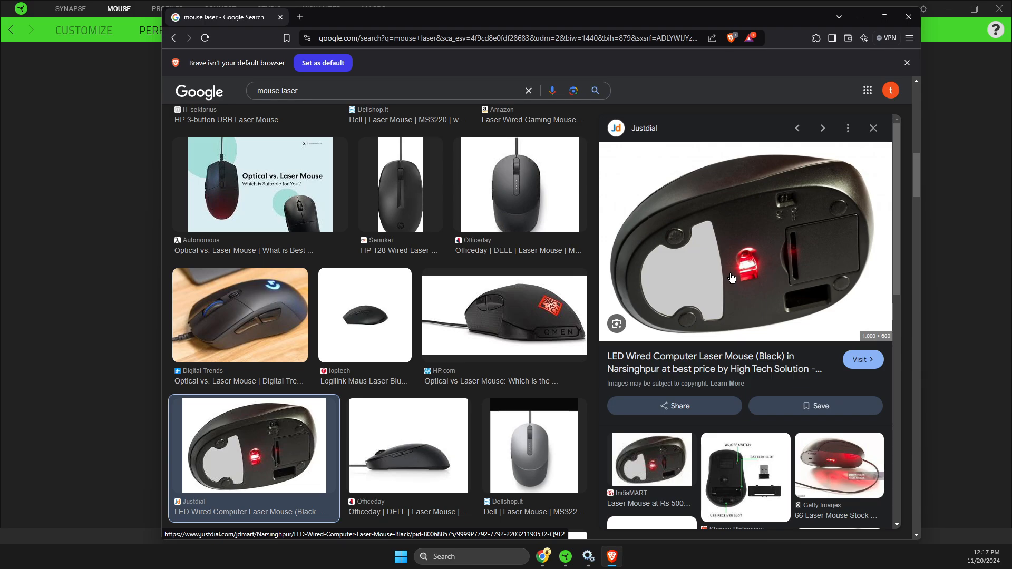
{"action": "mouse_move", "coordinate": [758, 263]}
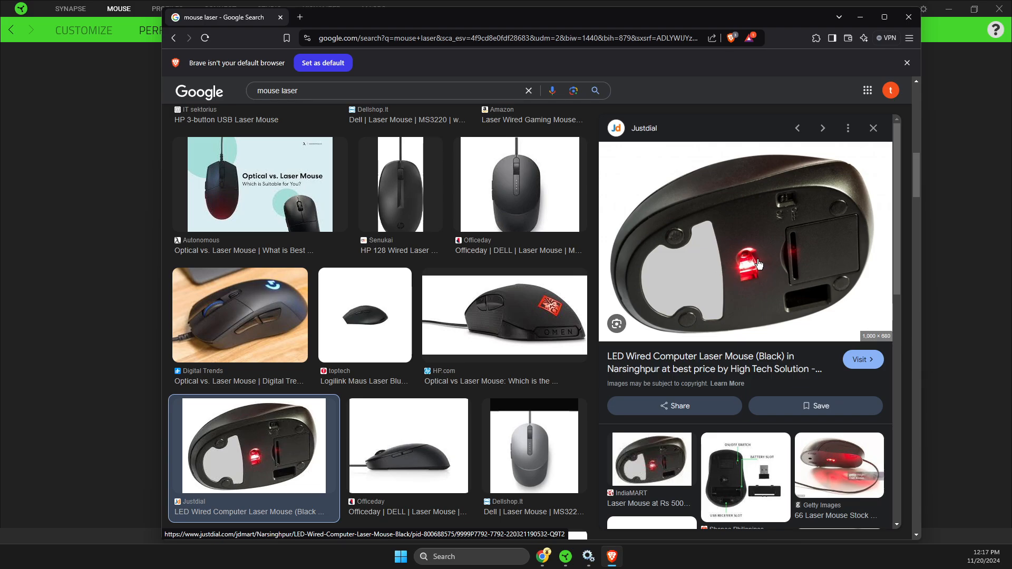
{"action": "mouse_move", "coordinate": [767, 275]}
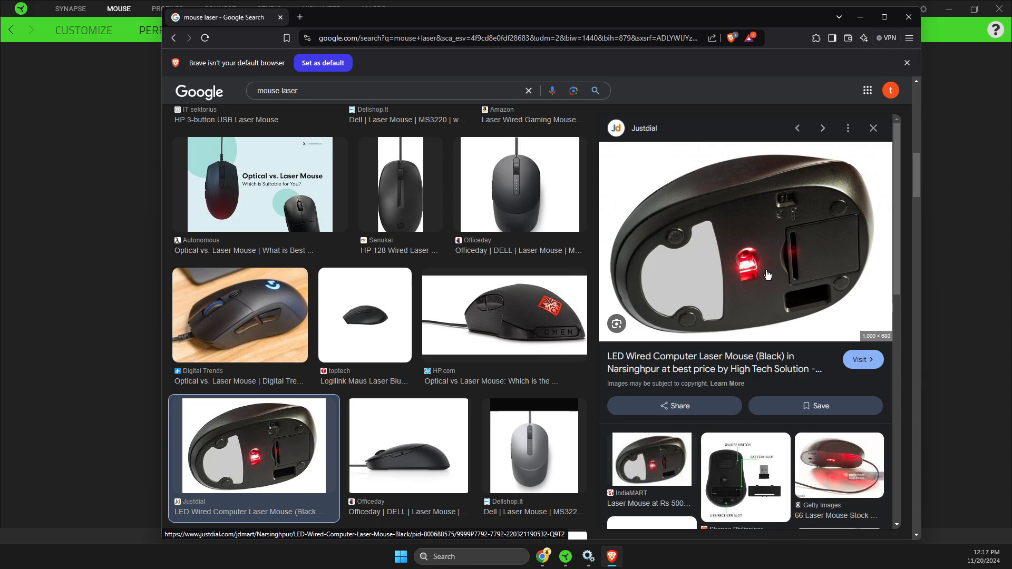
{"action": "mouse_move", "coordinate": [711, 280]}
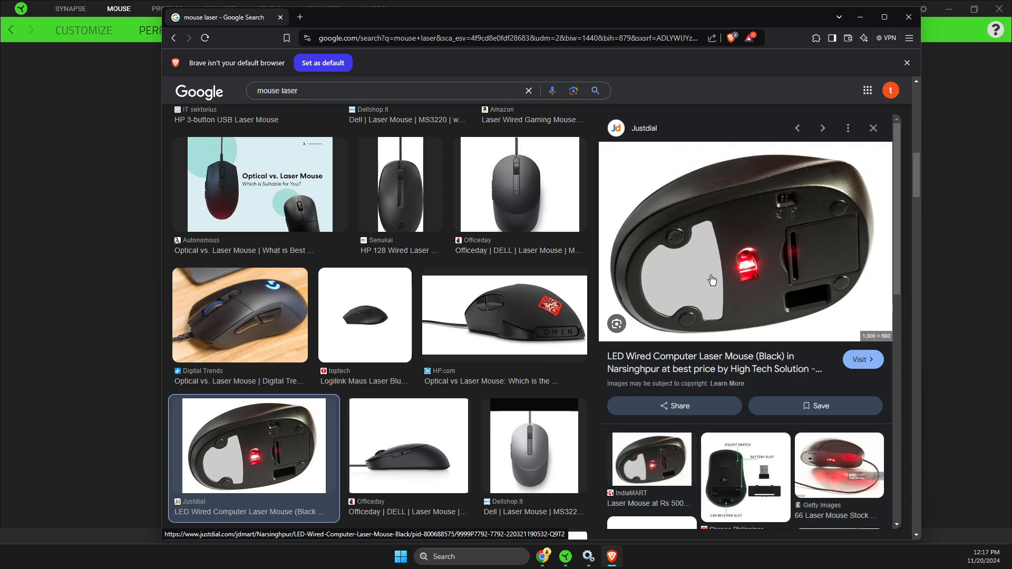
{"action": "mouse_move", "coordinate": [778, 233]}
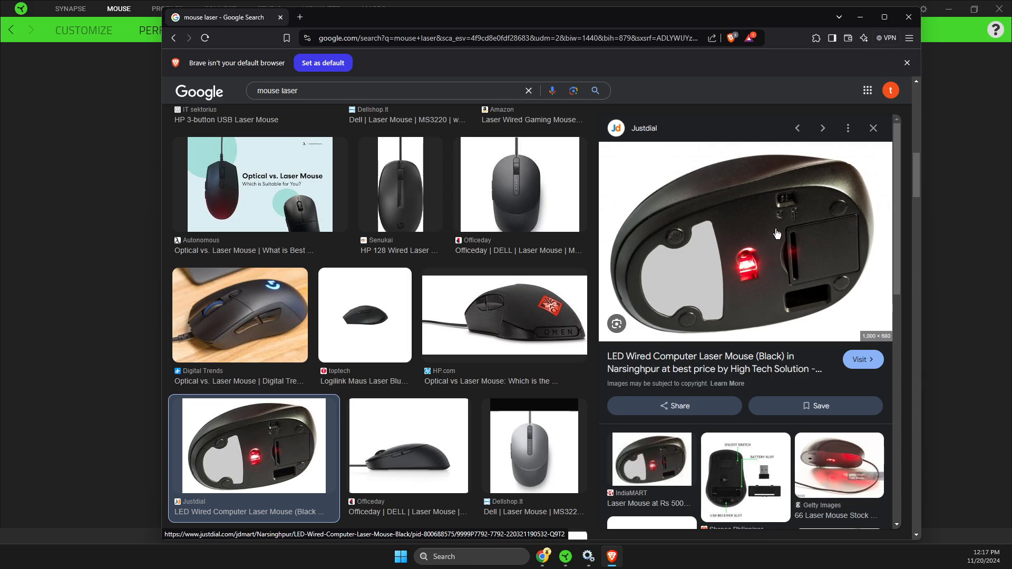
{"action": "mouse_move", "coordinate": [745, 263]}
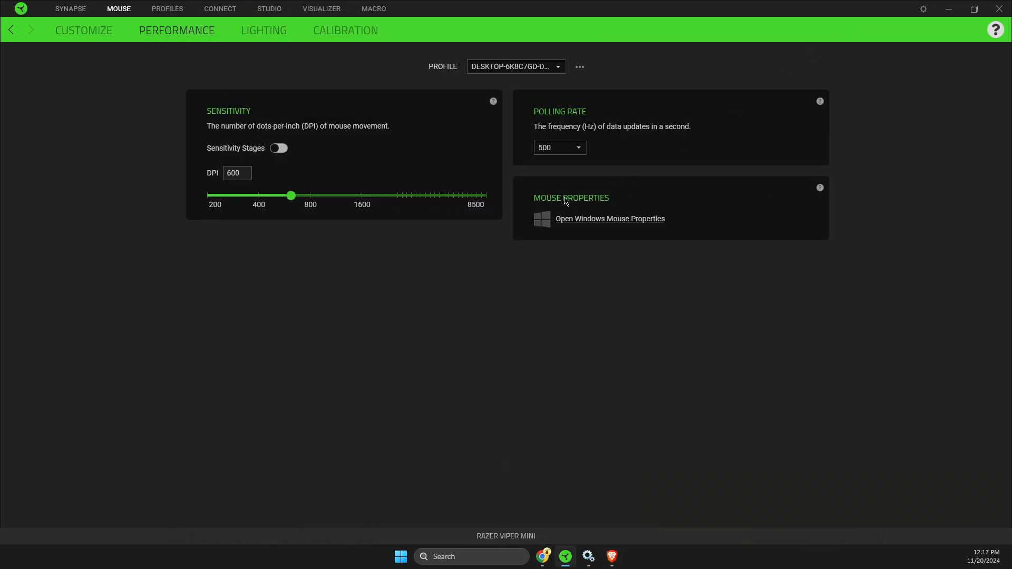
{"action": "mouse_move", "coordinate": [544, 195]}
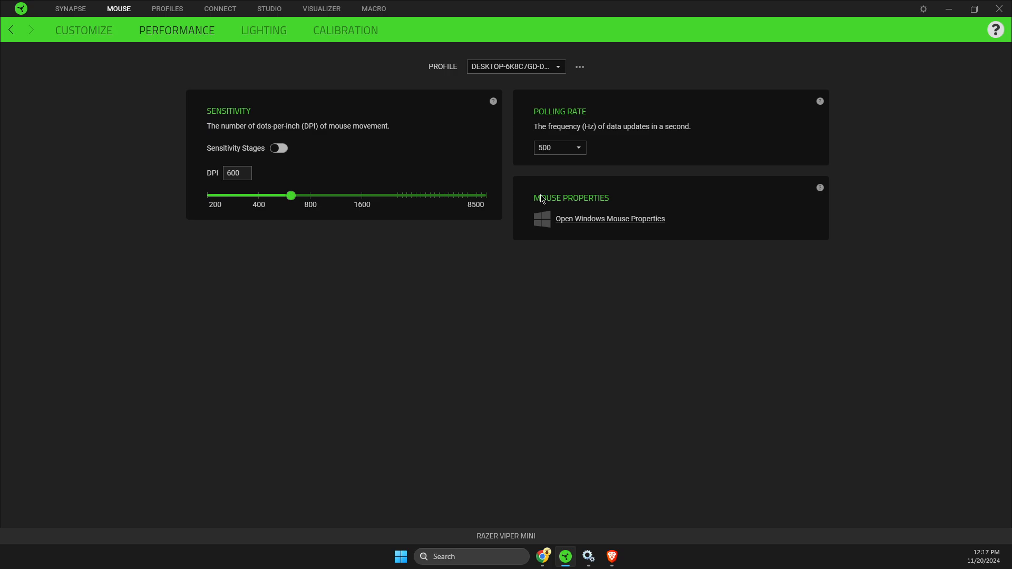
{"action": "mouse_move", "coordinate": [487, 184]}
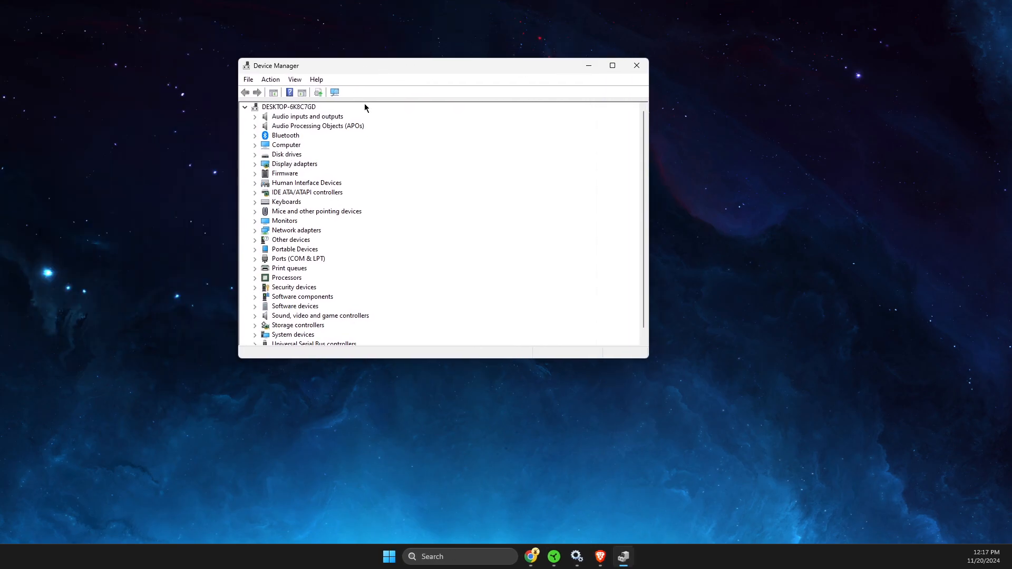
Expand USB controllers and stop Windows turning off the Generic USB Hub to save power.
{"action": "left_click", "coordinate": [612, 66]}
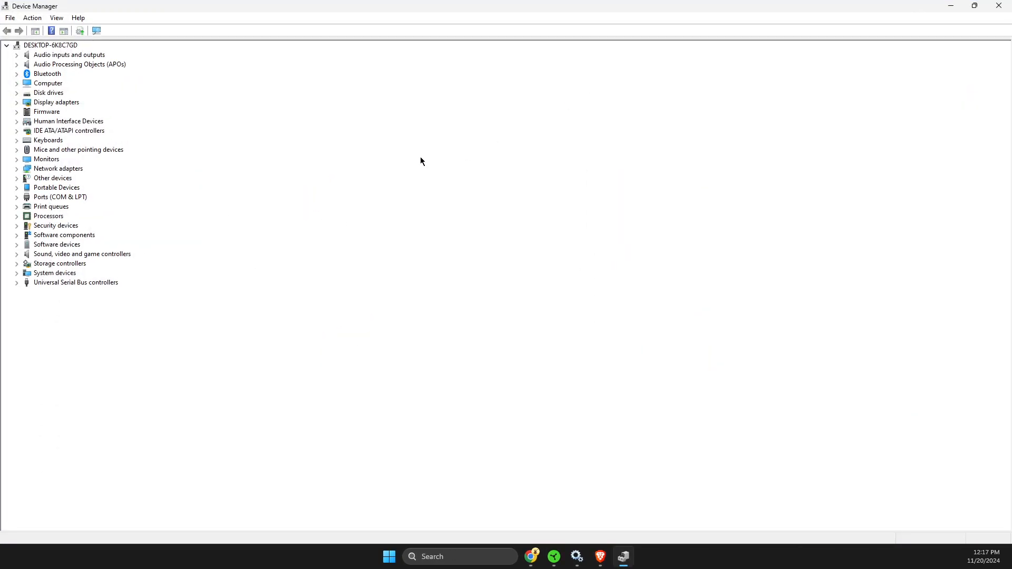
{"action": "mouse_move", "coordinate": [74, 287]}
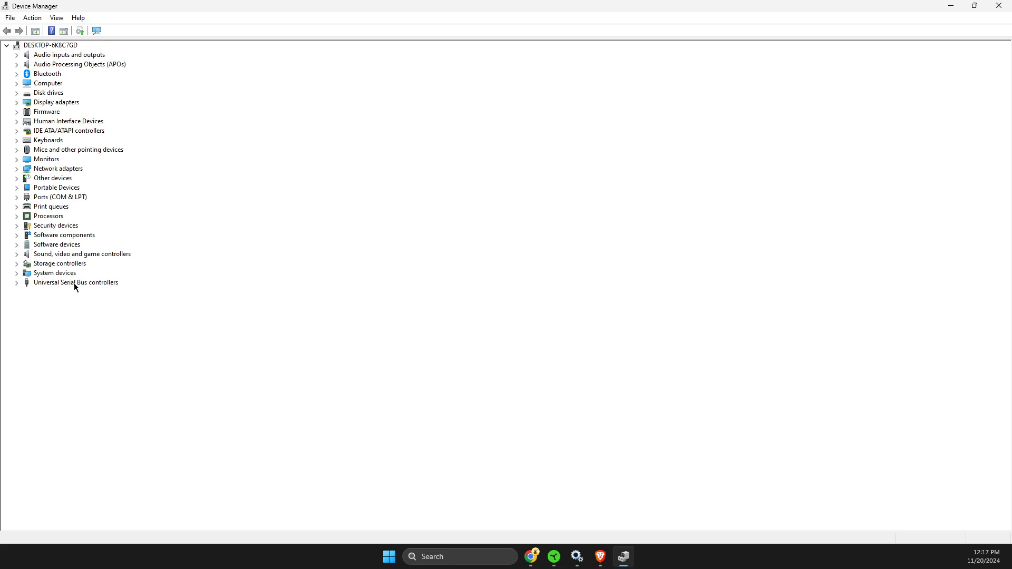
{"action": "left_click", "coordinate": [17, 282]}
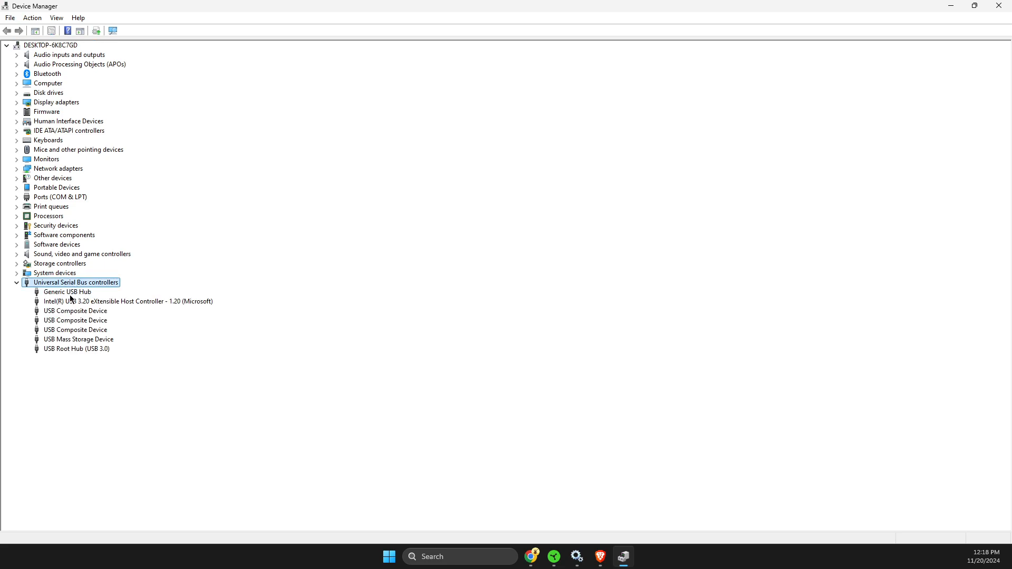
{"action": "right_click", "coordinate": [66, 292]}
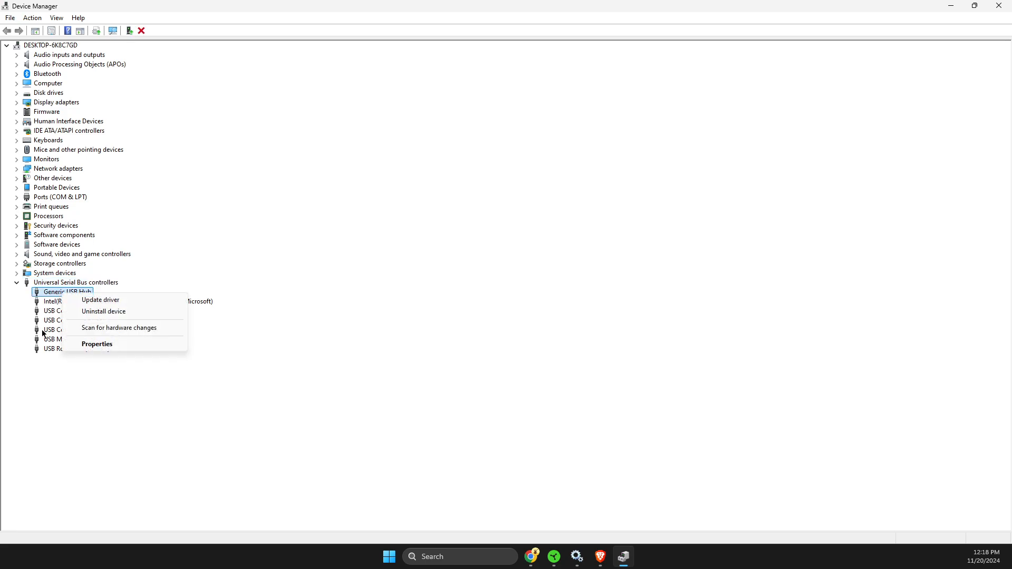
{"action": "left_click", "coordinate": [97, 343]}
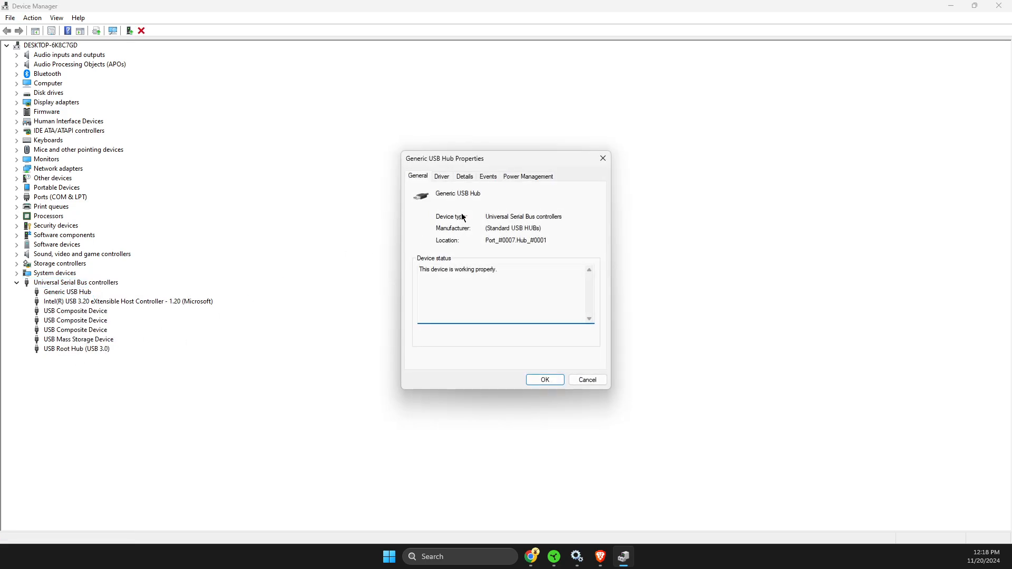
{"action": "left_click", "coordinate": [527, 176]}
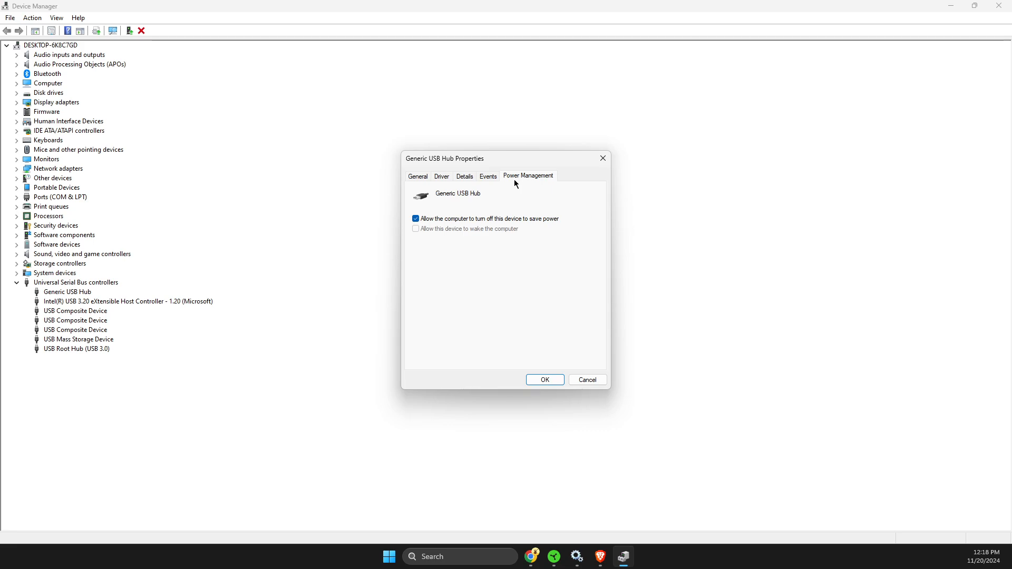
{"action": "left_click", "coordinate": [416, 219]}
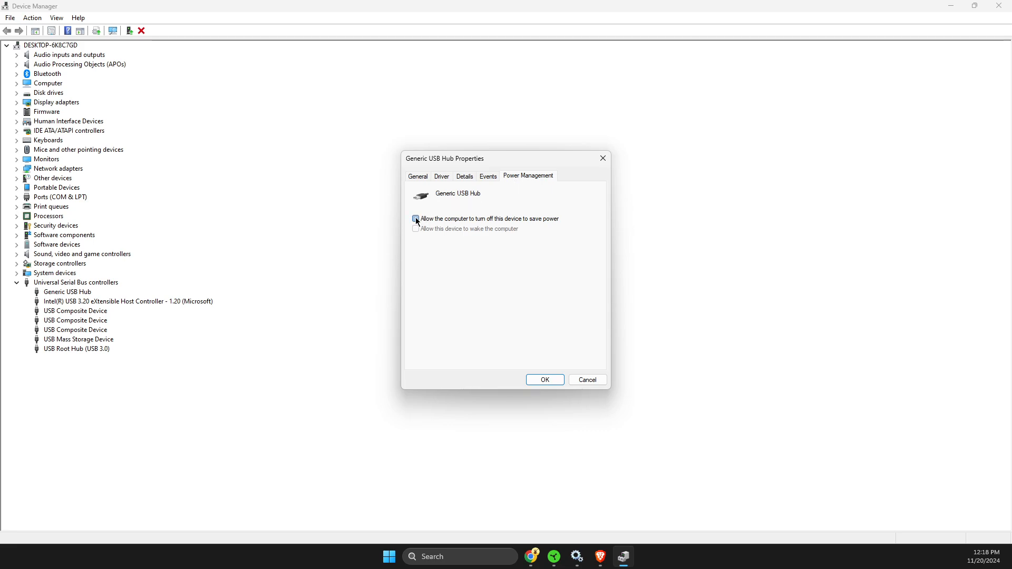
Review the Intel USB host controller and USB Composite Device properties, then close them.
{"action": "right_click", "coordinate": [127, 302]}
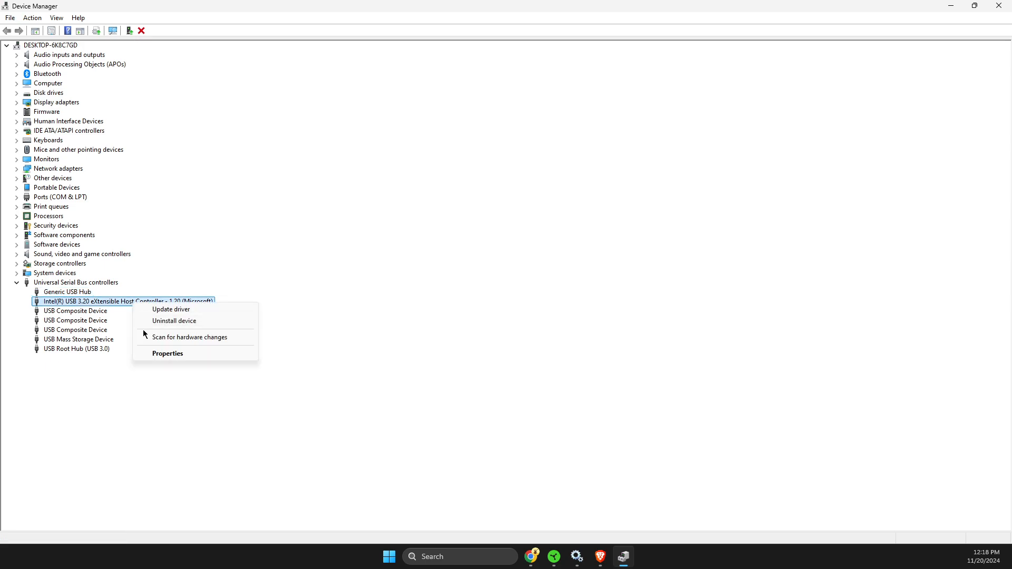
{"action": "left_click", "coordinate": [167, 353]}
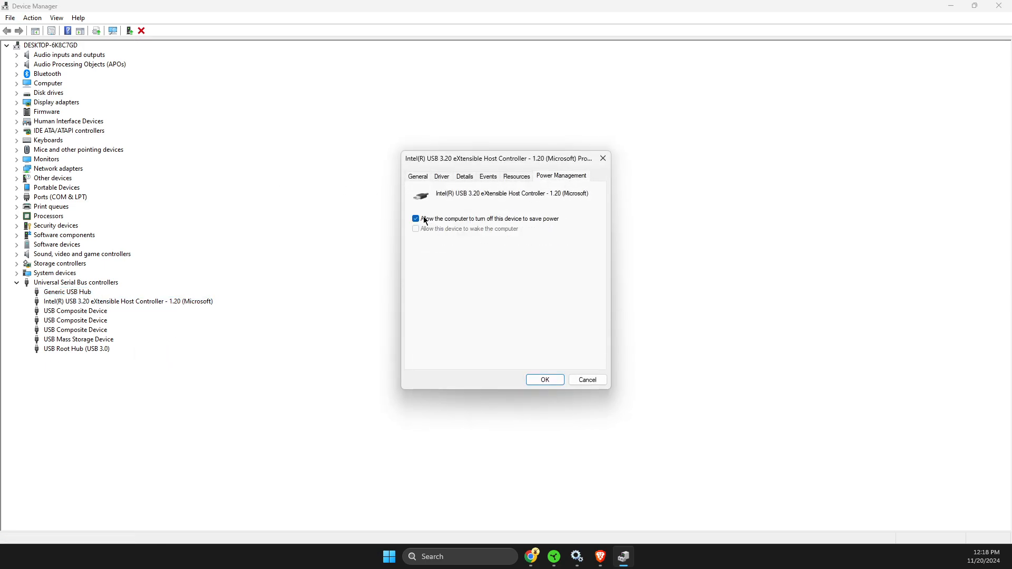
{"action": "right_click", "coordinate": [75, 311]}
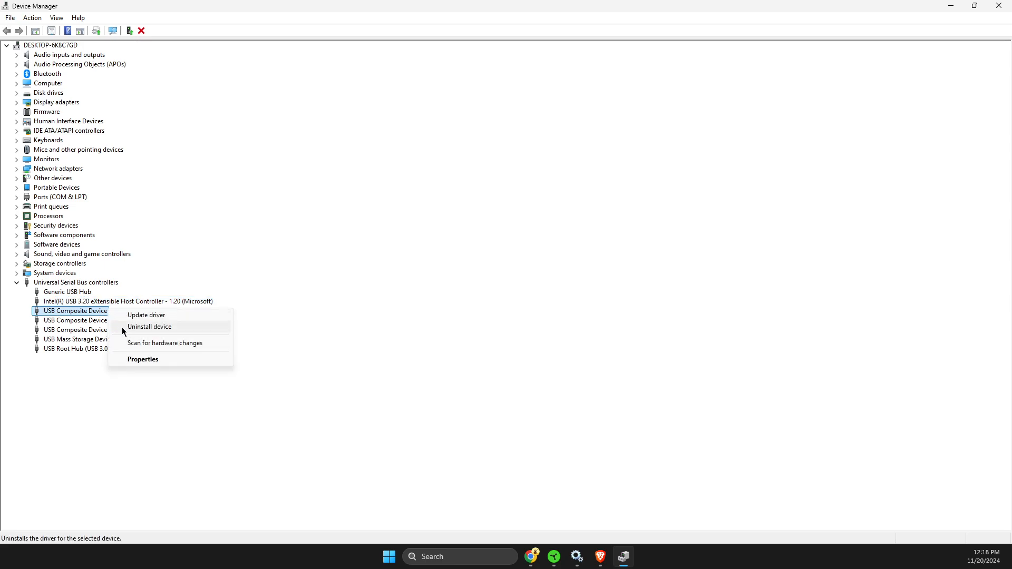
{"action": "left_click", "coordinate": [142, 359]}
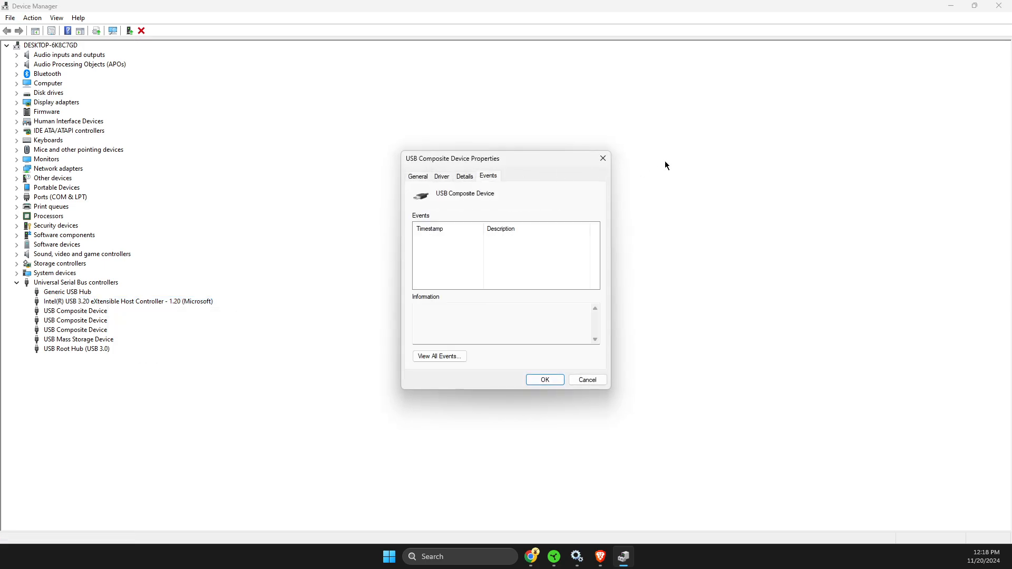
{"action": "left_click", "coordinate": [545, 380]}
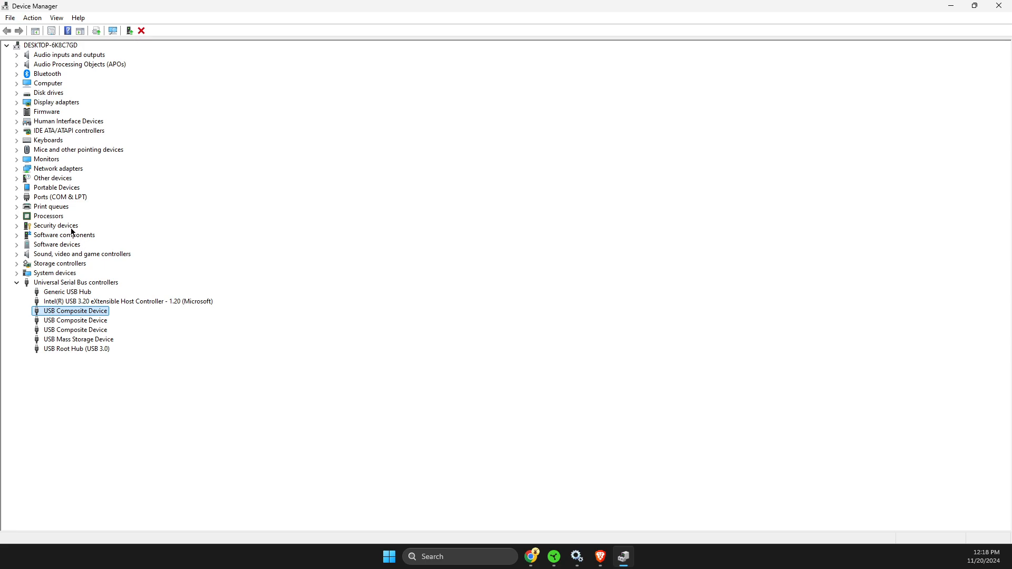
Expand Mice and other pointing devices, view a mouse's Properties, then close the dialog.
{"action": "left_click", "coordinate": [78, 149]}
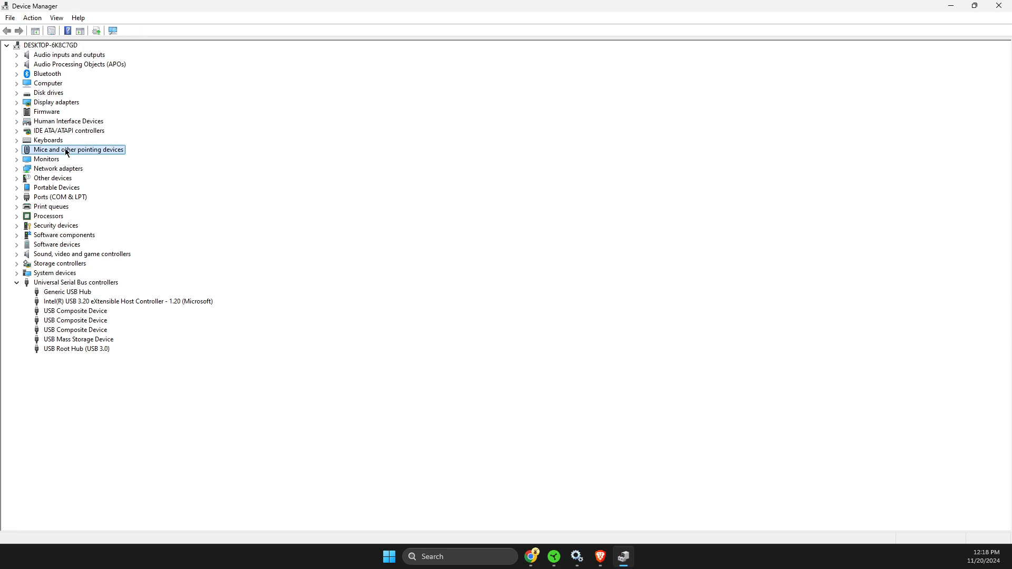
{"action": "right_click", "coordinate": [58, 177]}
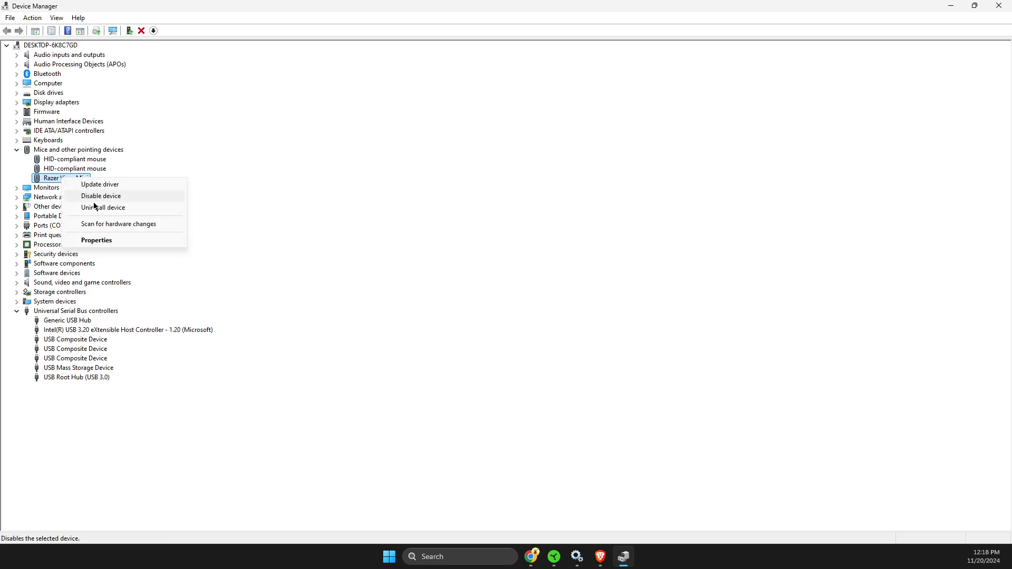
{"action": "left_click", "coordinate": [95, 241]}
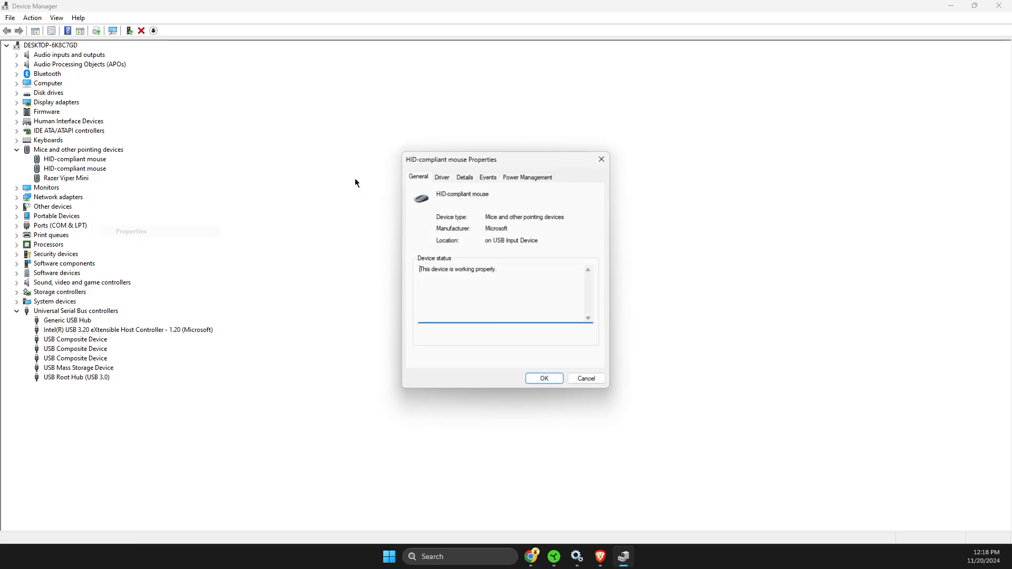
{"action": "left_click", "coordinate": [543, 379]}
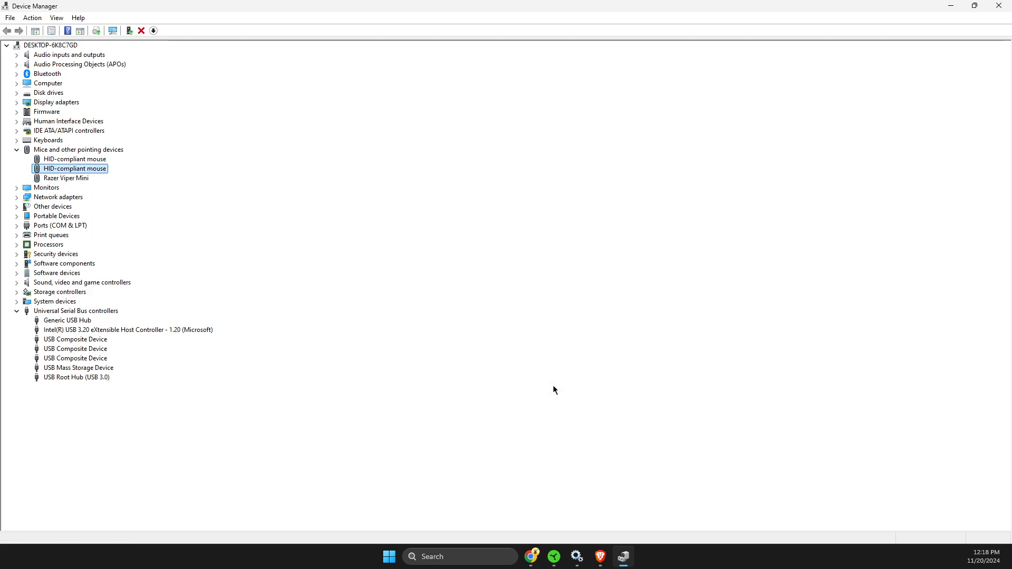
{"action": "mouse_move", "coordinate": [43, 265]}
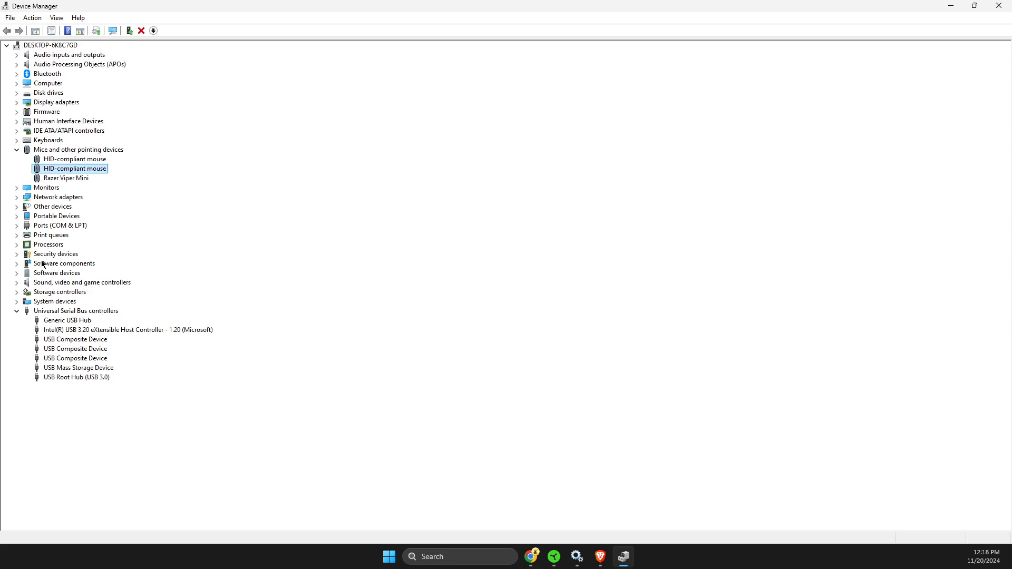
{"action": "mouse_move", "coordinate": [515, 388]}
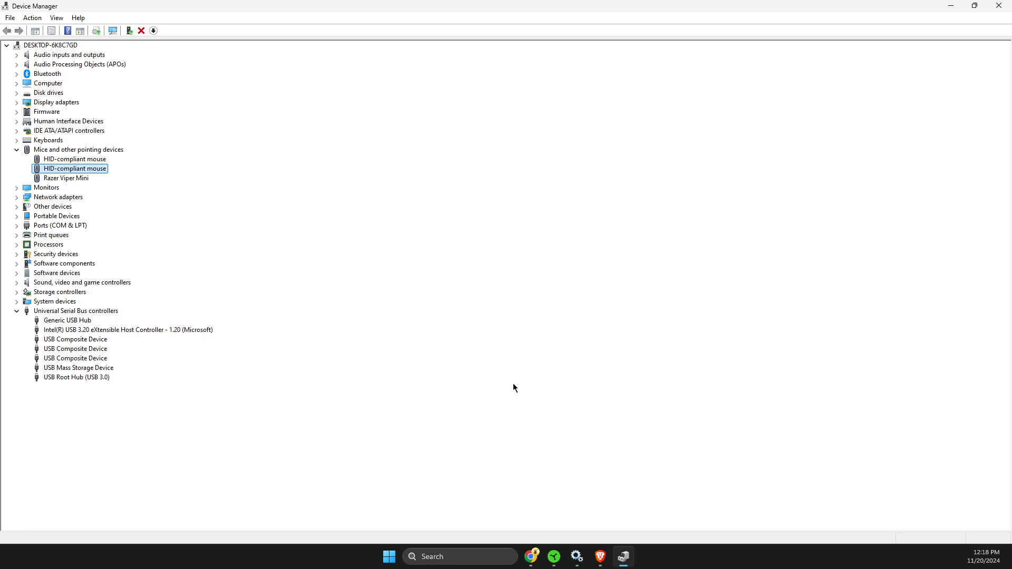